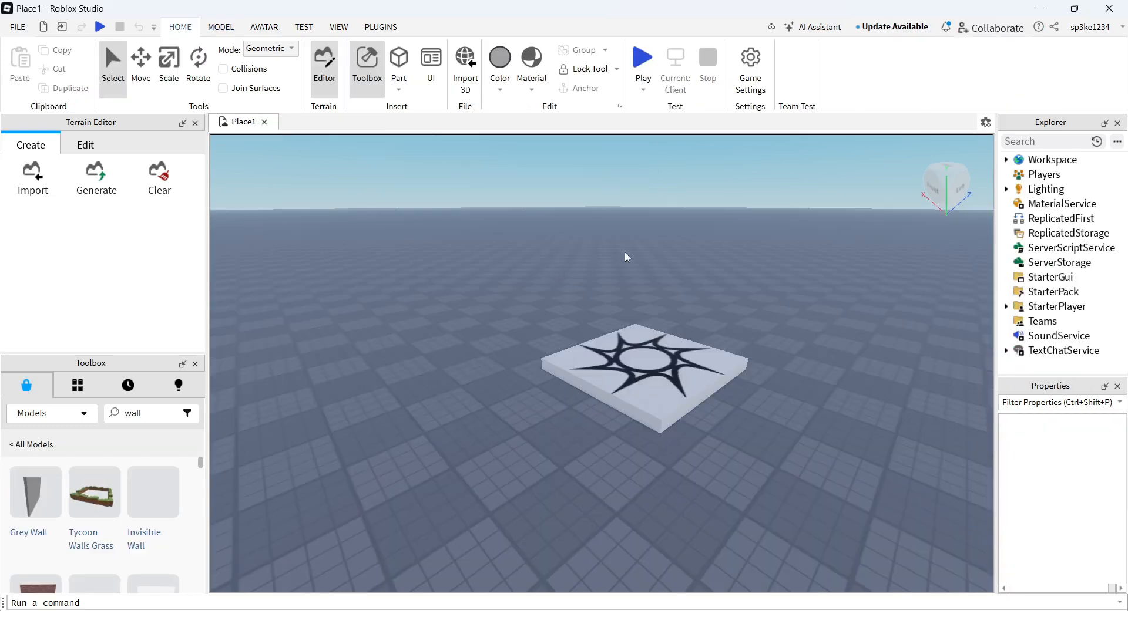
{"action": "mouse_move", "coordinate": [518, 219]}
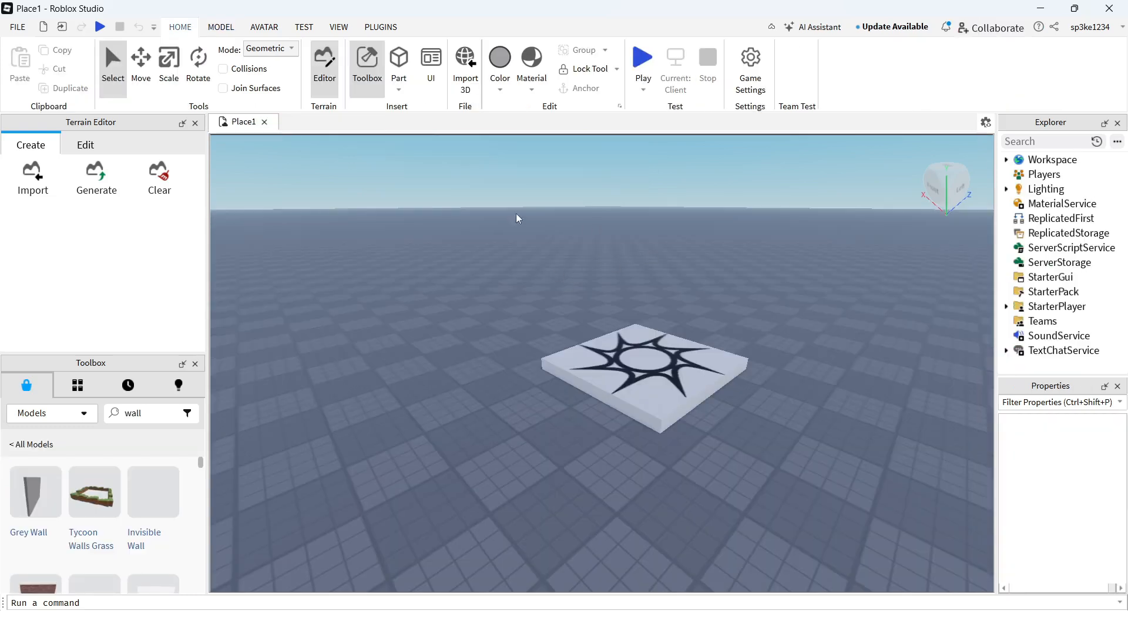
Bring up the FILE menu for the place containing the spawn pad
{"action": "left_click", "coordinate": [18, 27]}
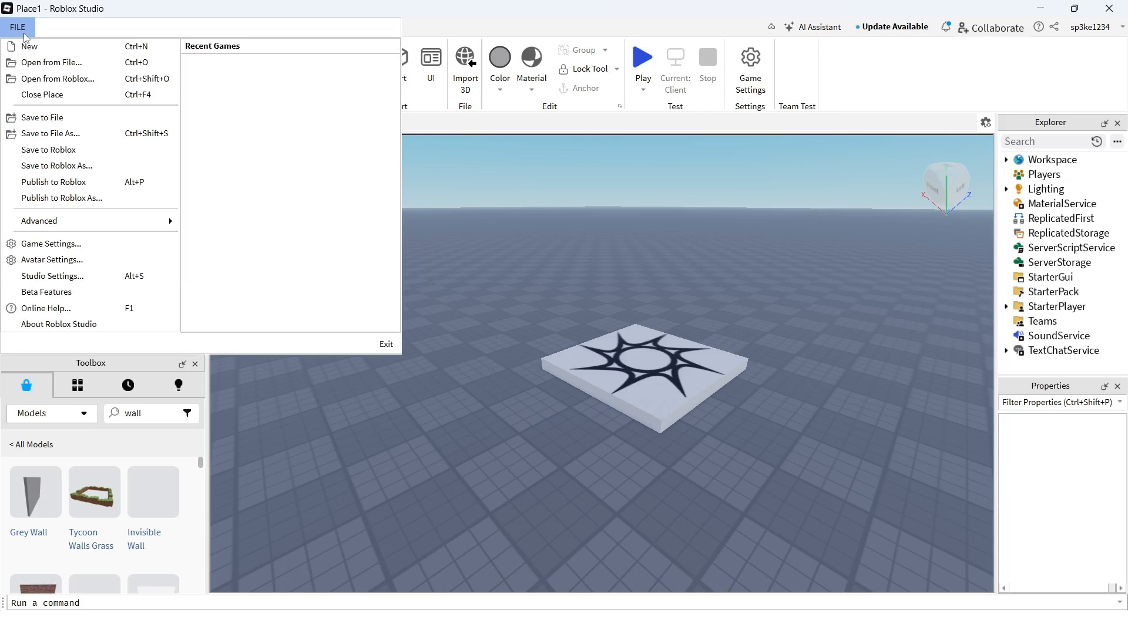
{"action": "mouse_move", "coordinate": [106, 201]}
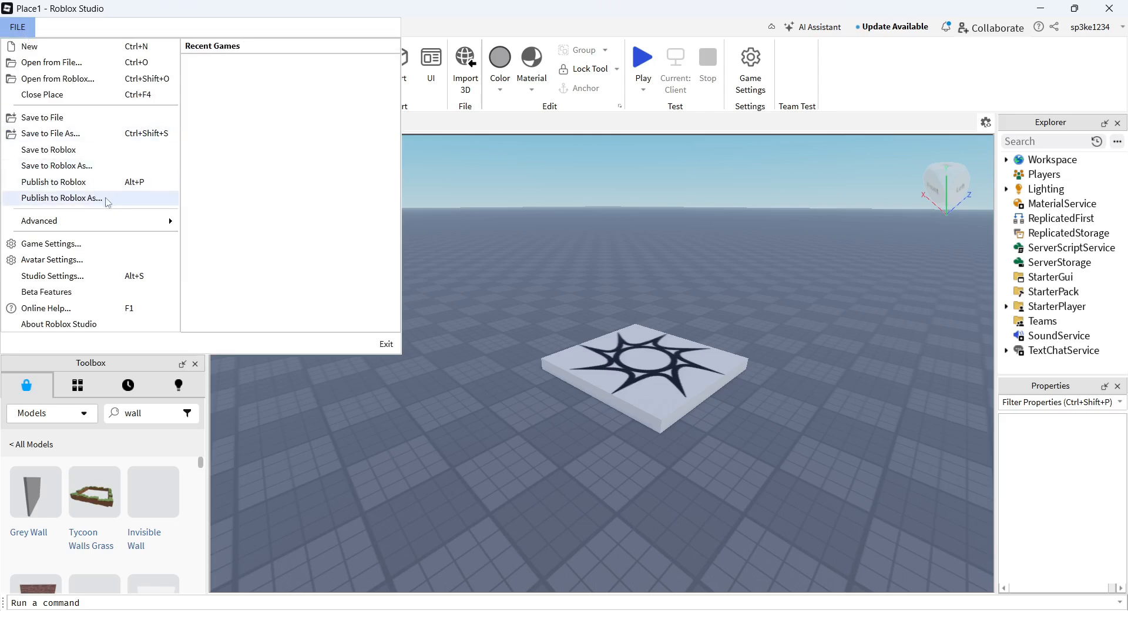
Start Publish to Roblox As a new game named My Game with description "description"
{"action": "left_click", "coordinate": [62, 198]}
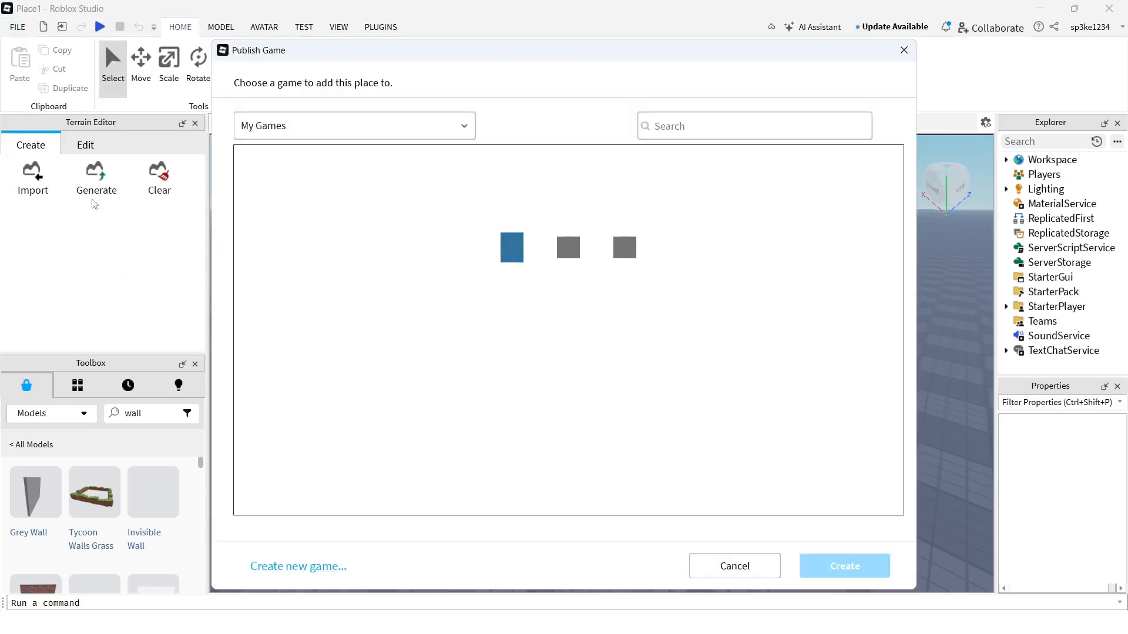
{"action": "left_click", "coordinate": [298, 566]}
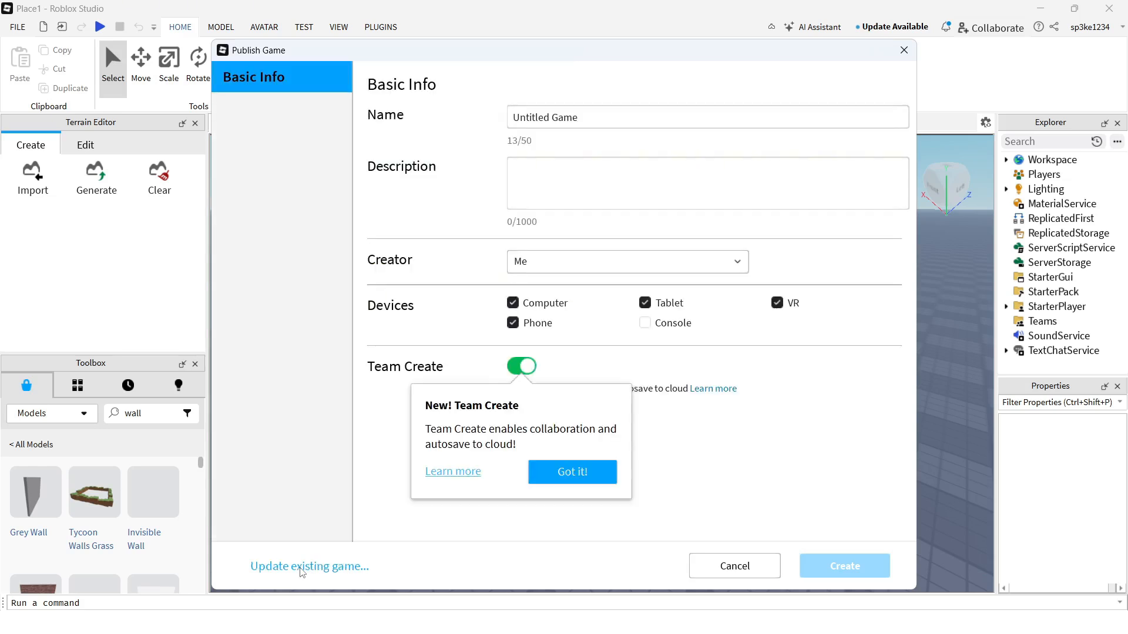
{"action": "left_click", "coordinate": [612, 117]}
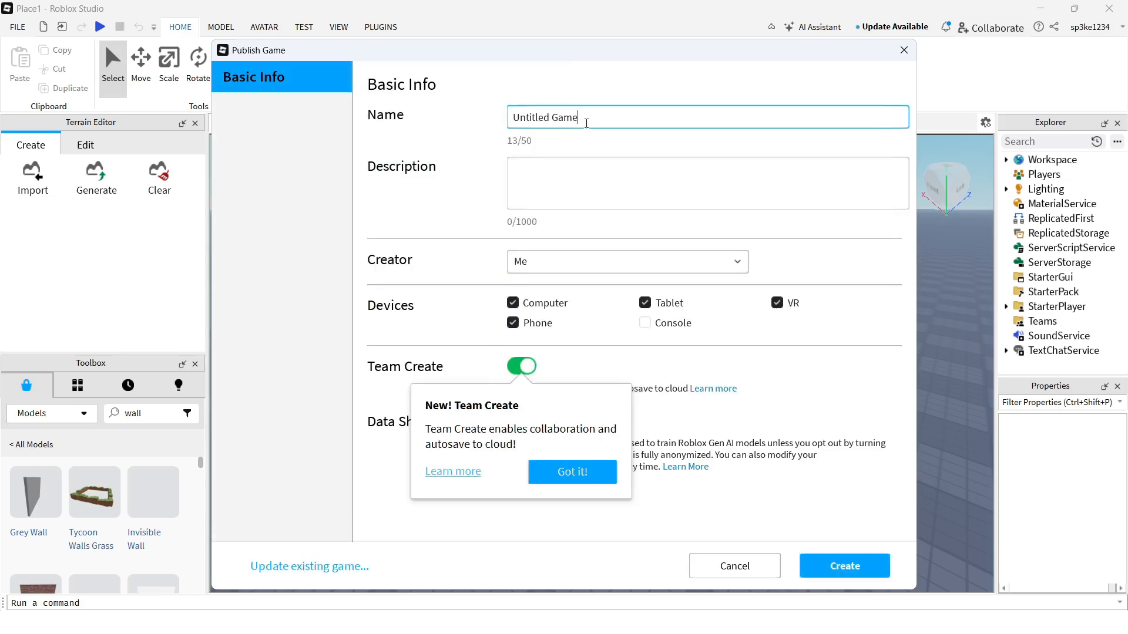
{"action": "type", "text": "My Game"}
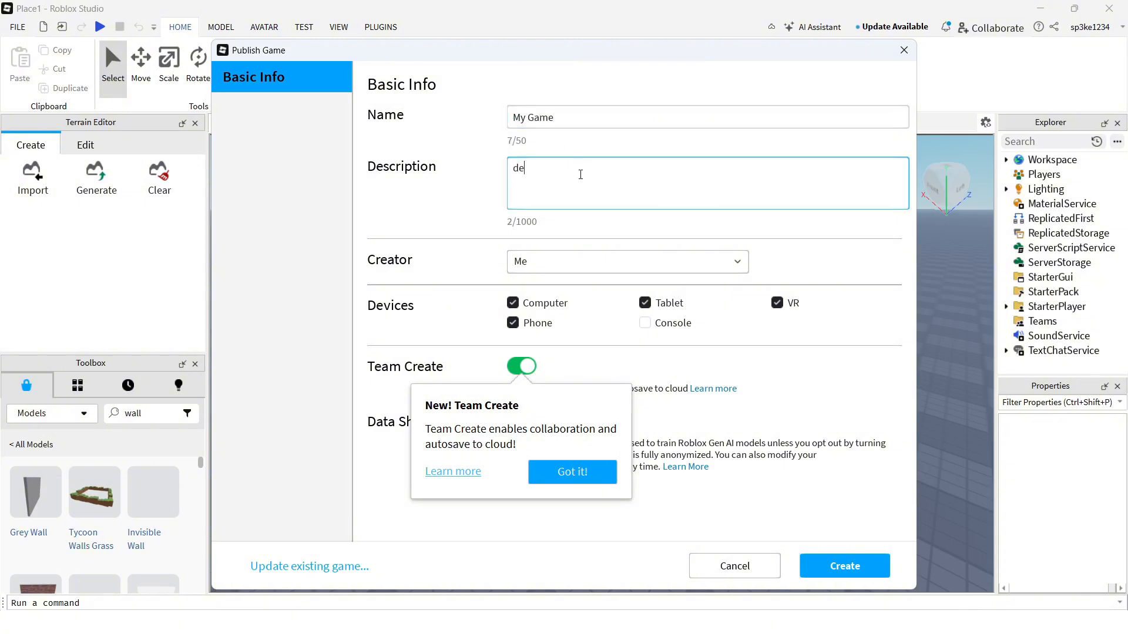
{"action": "type", "text": "scription"}
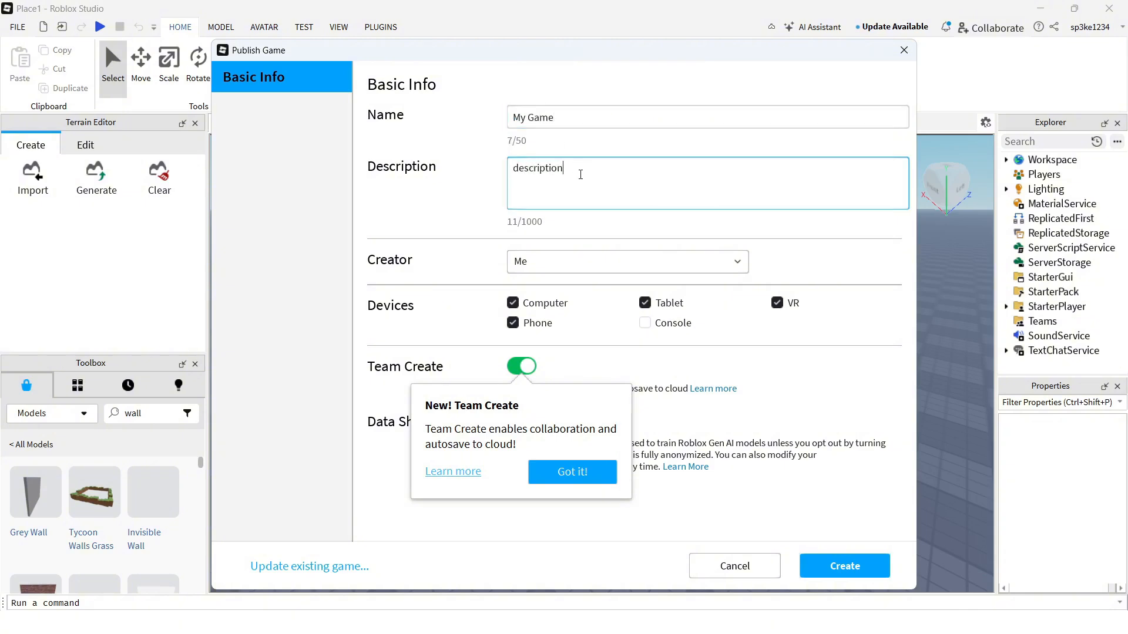
Dismiss the Team Create announcement and create the new published game
{"action": "left_click", "coordinate": [572, 472]}
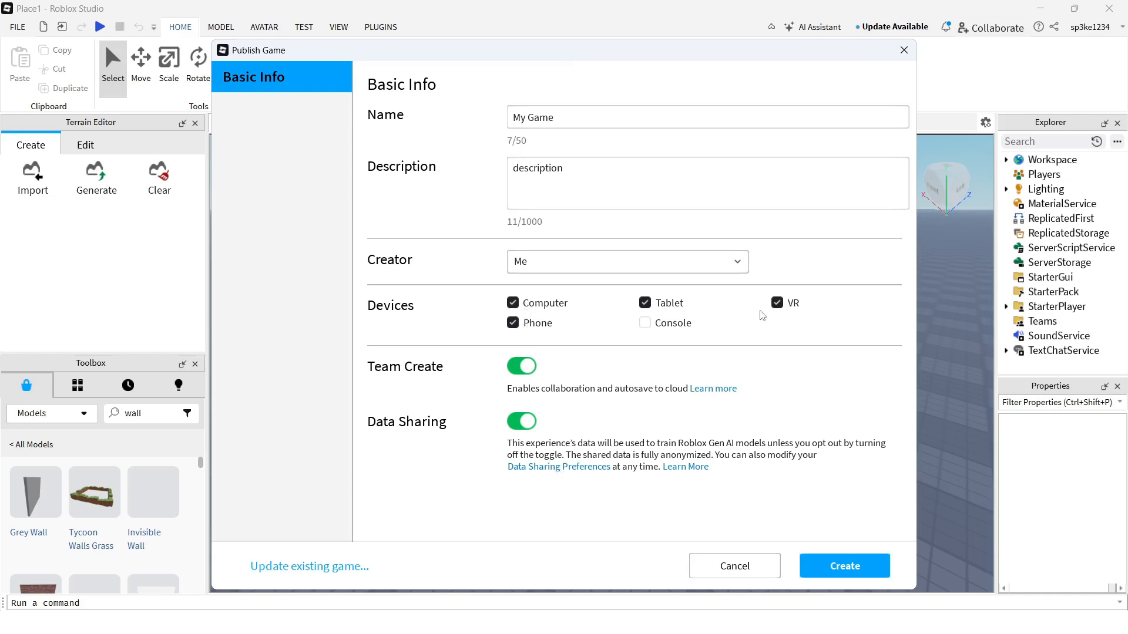
{"action": "left_click", "coordinate": [845, 565]}
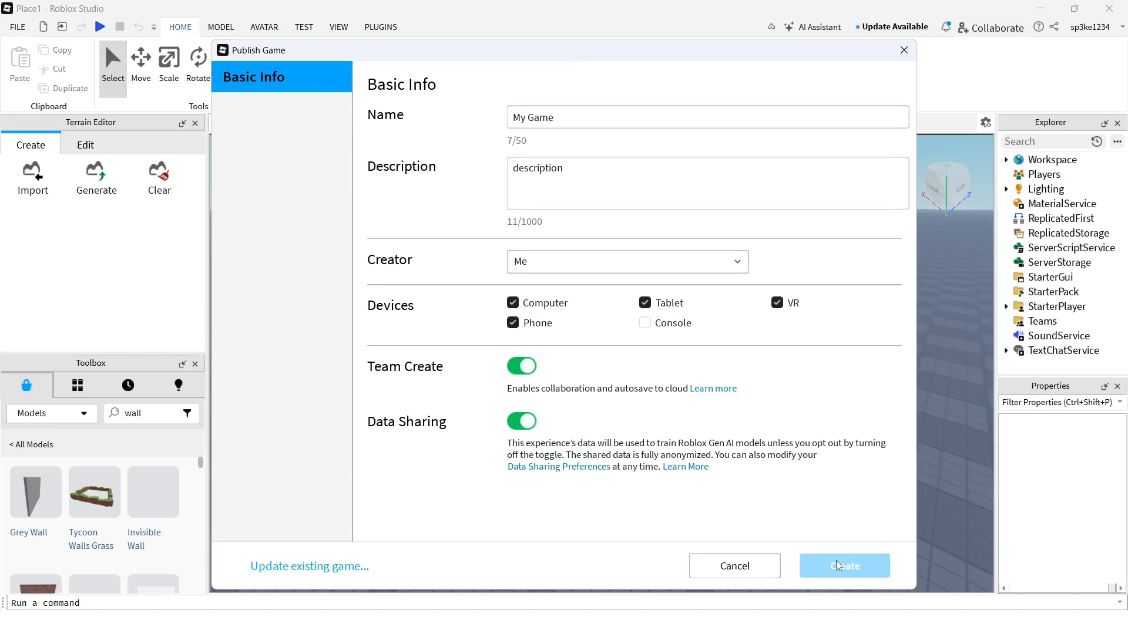
{"action": "left_click", "coordinate": [845, 566]}
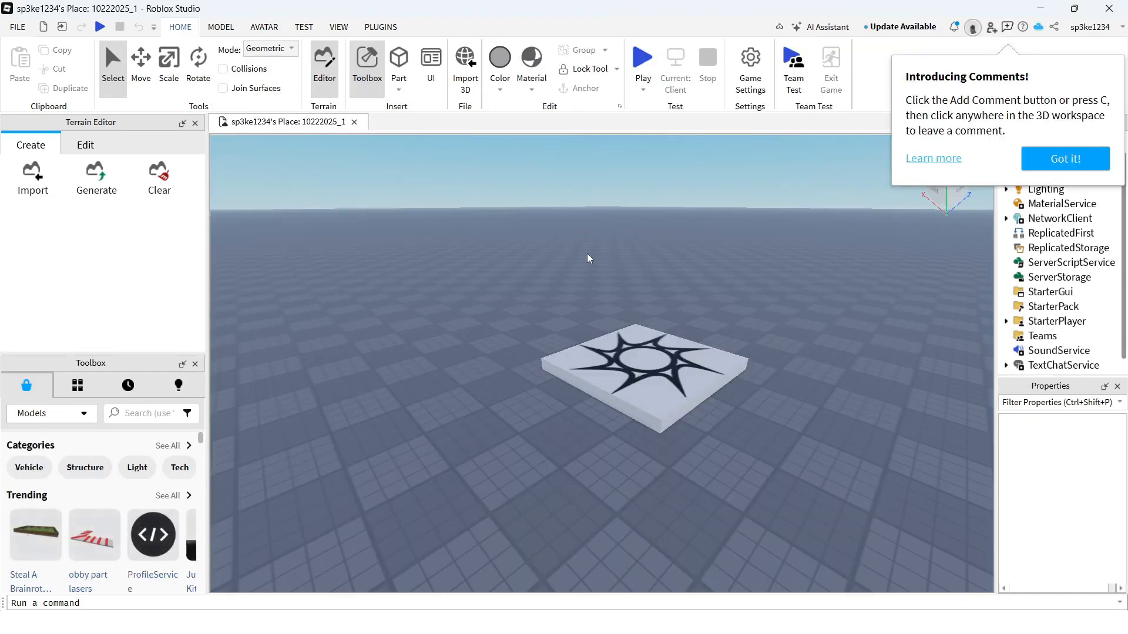
{"action": "mouse_move", "coordinate": [465, 352]}
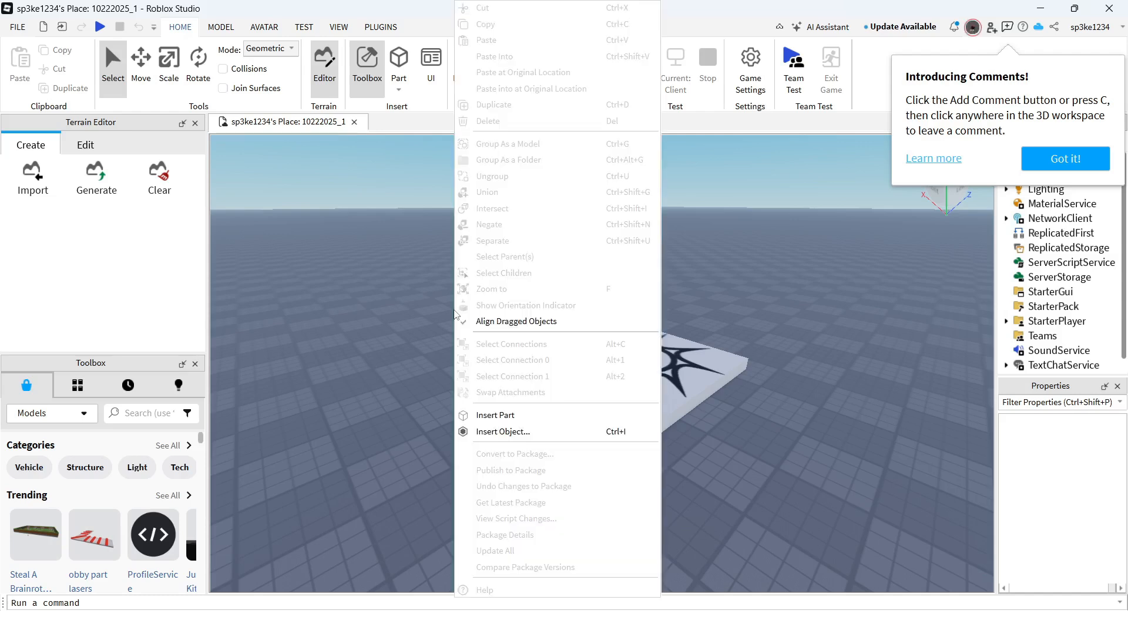
{"action": "mouse_move", "coordinate": [522, 415]}
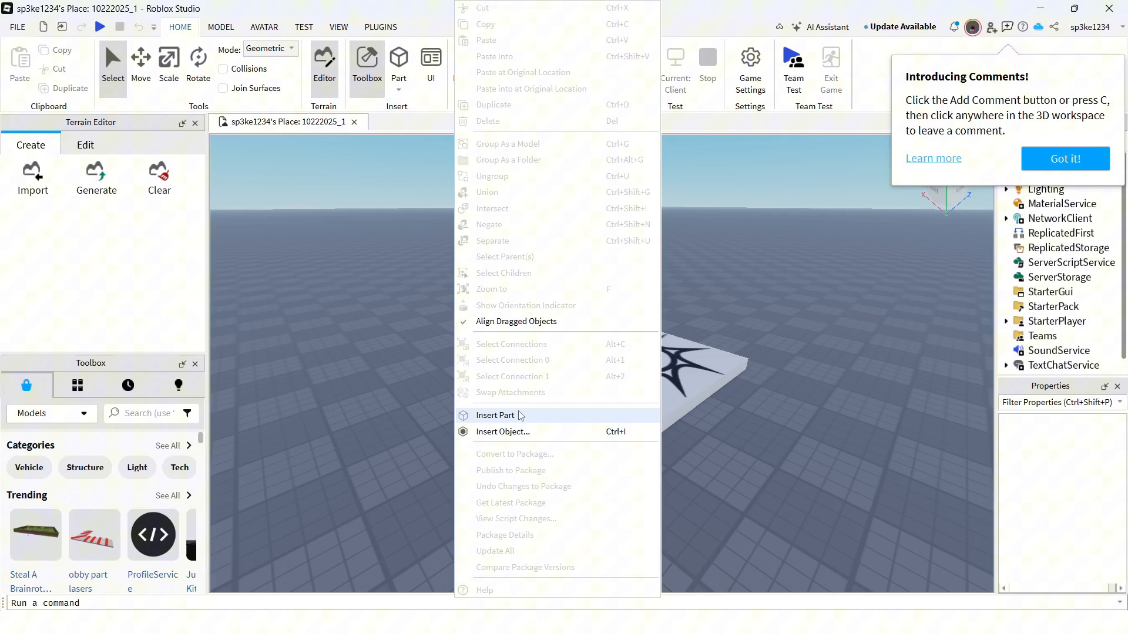
Insert a new block part and rotate it 90° upright into a wall slab
{"action": "left_click", "coordinate": [494, 416]}
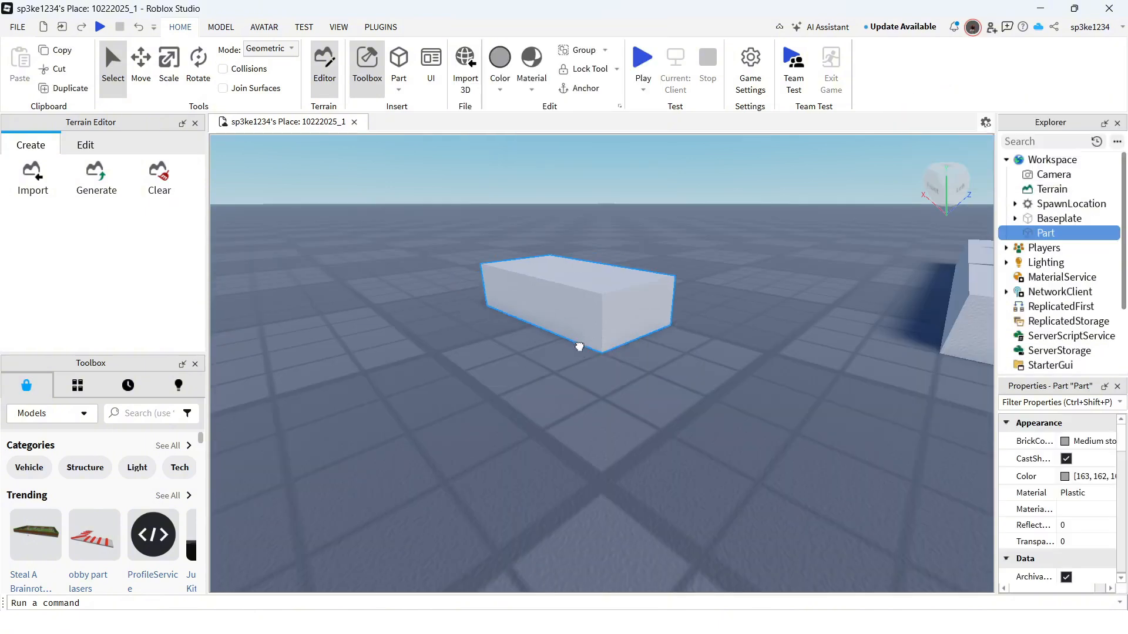
{"action": "left_click", "coordinate": [168, 61]}
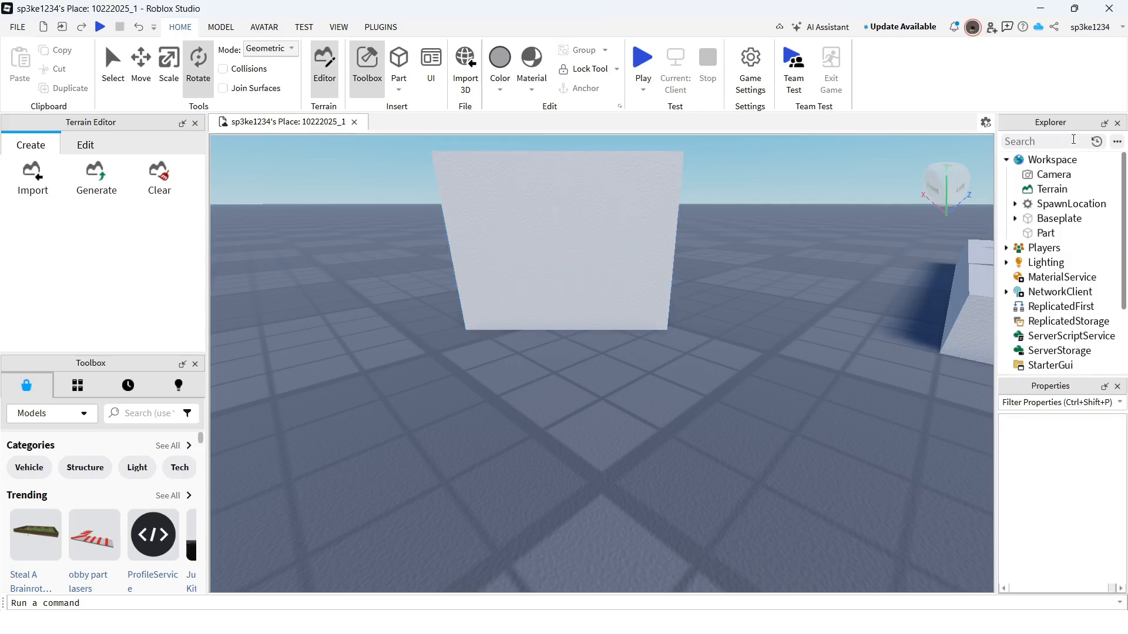
{"action": "mouse_move", "coordinate": [1035, 134]}
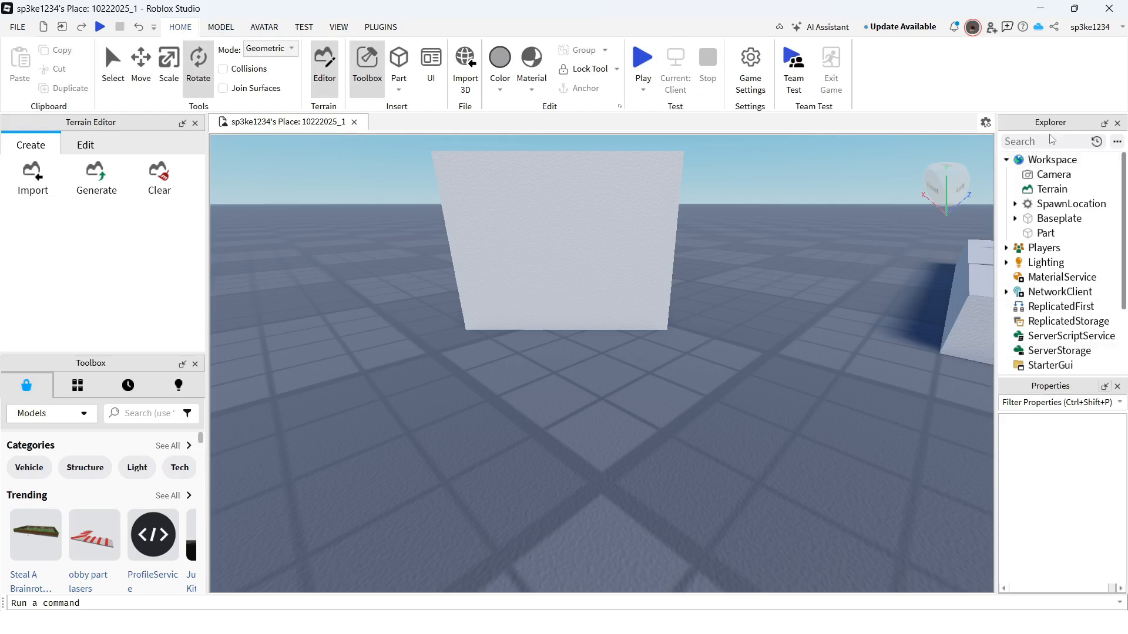
{"action": "left_click", "coordinate": [339, 26]}
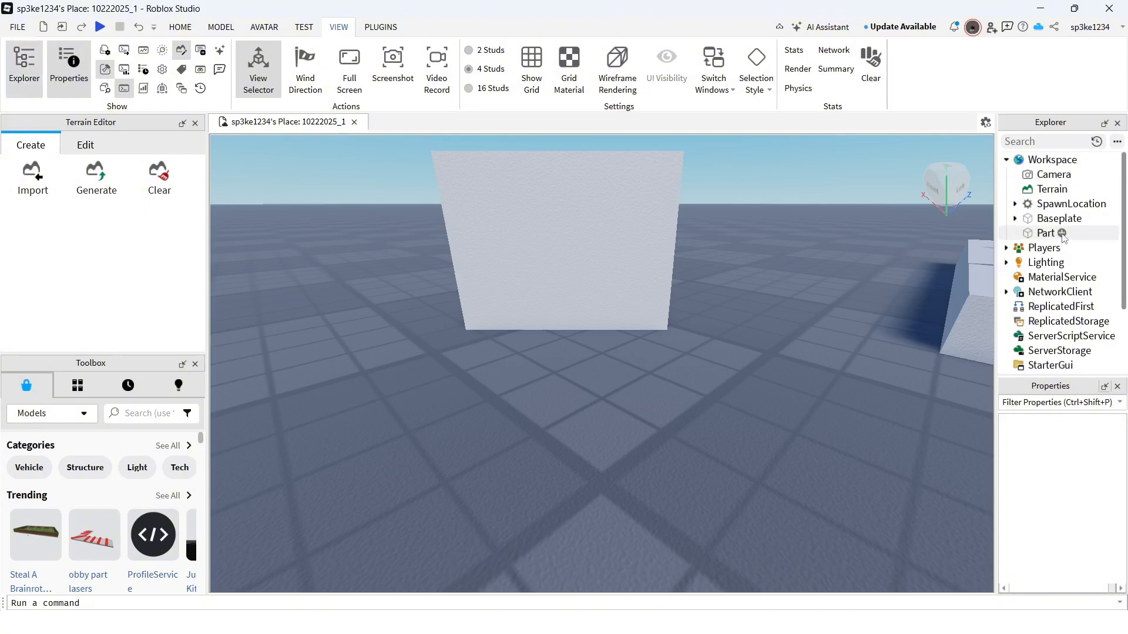
Insert a Decal object inside the wall Part, leaving its Texture empty
{"action": "left_click", "coordinate": [1061, 233]}
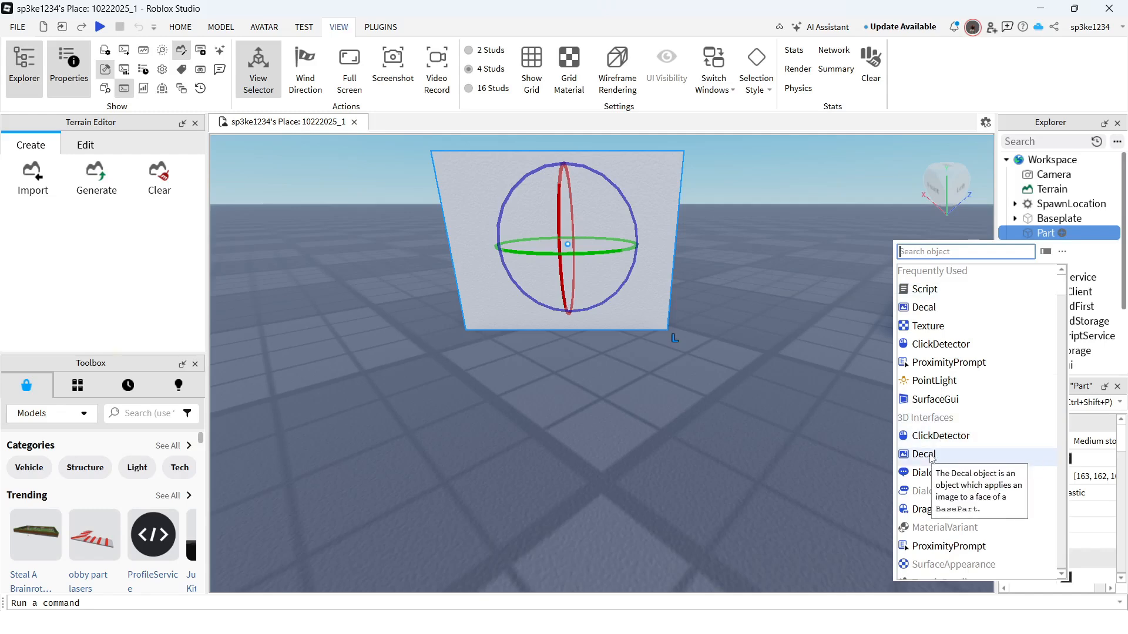
{"action": "left_click", "coordinate": [923, 454]}
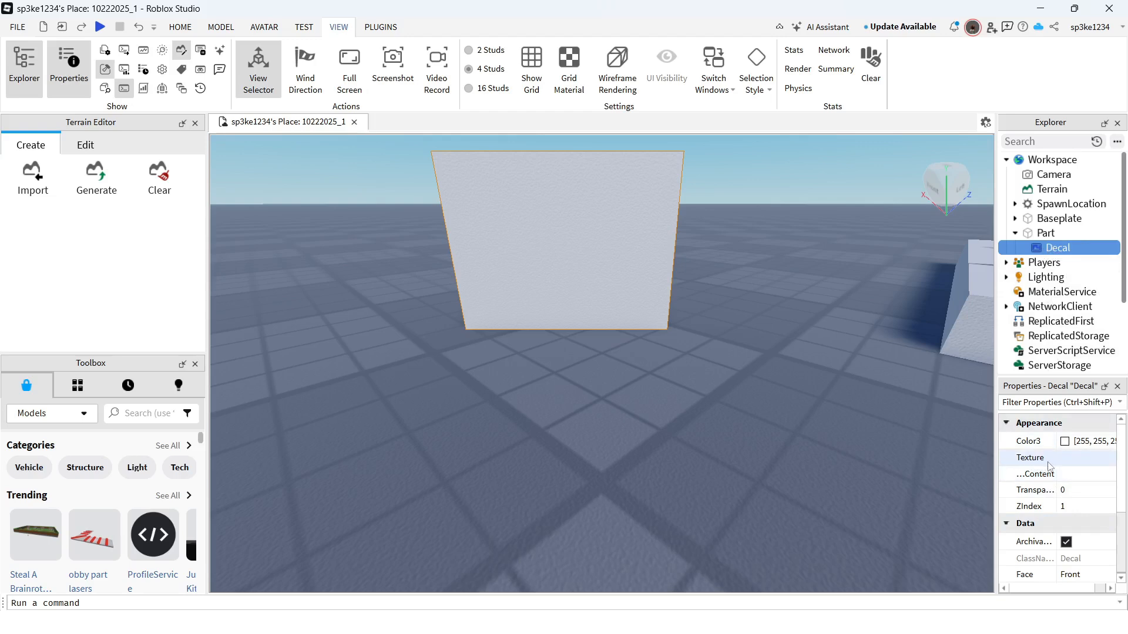
{"action": "mouse_move", "coordinate": [1066, 460]}
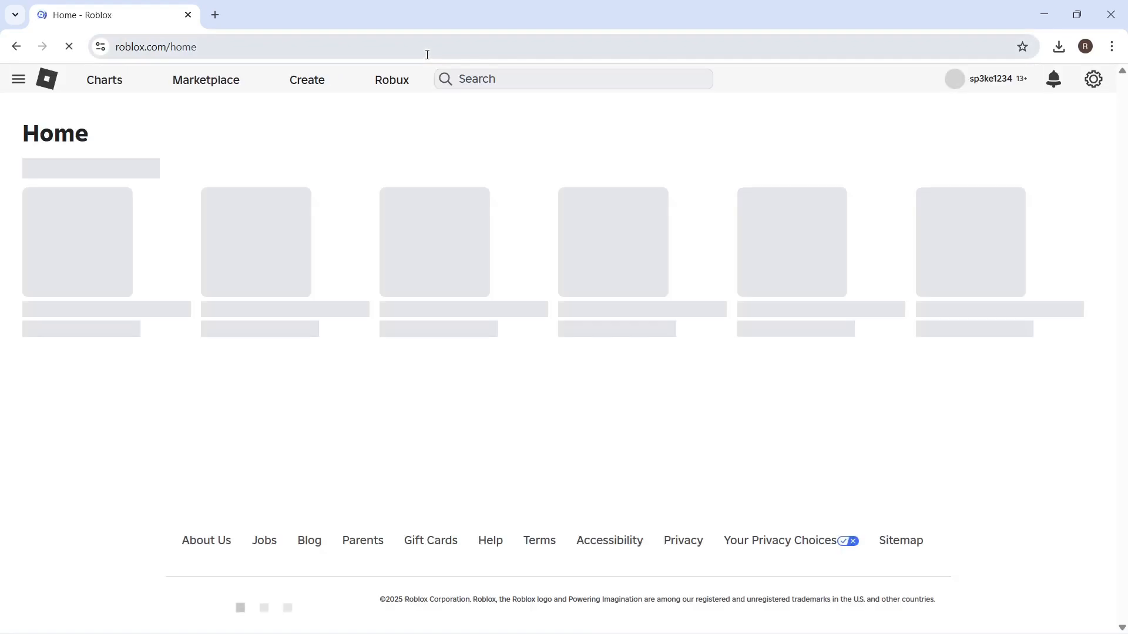
{"action": "mouse_move", "coordinate": [306, 84]}
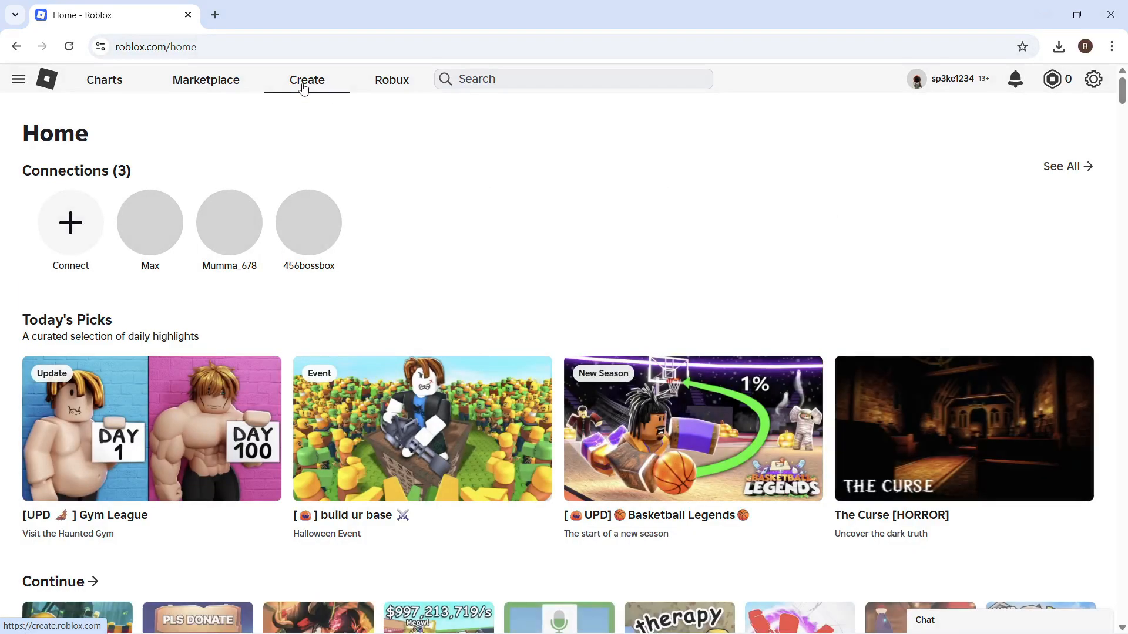
Navigate Creator Hub to Creations > Development Items > Decals and start Upload Asset
{"action": "left_click", "coordinate": [306, 80]}
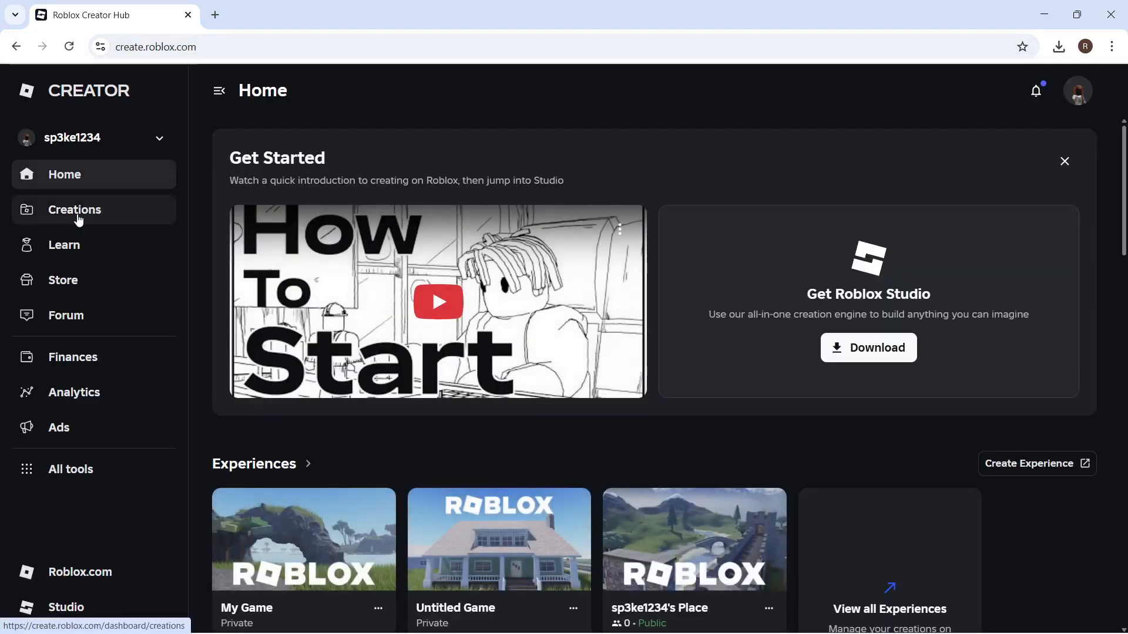
{"action": "left_click", "coordinate": [75, 210]}
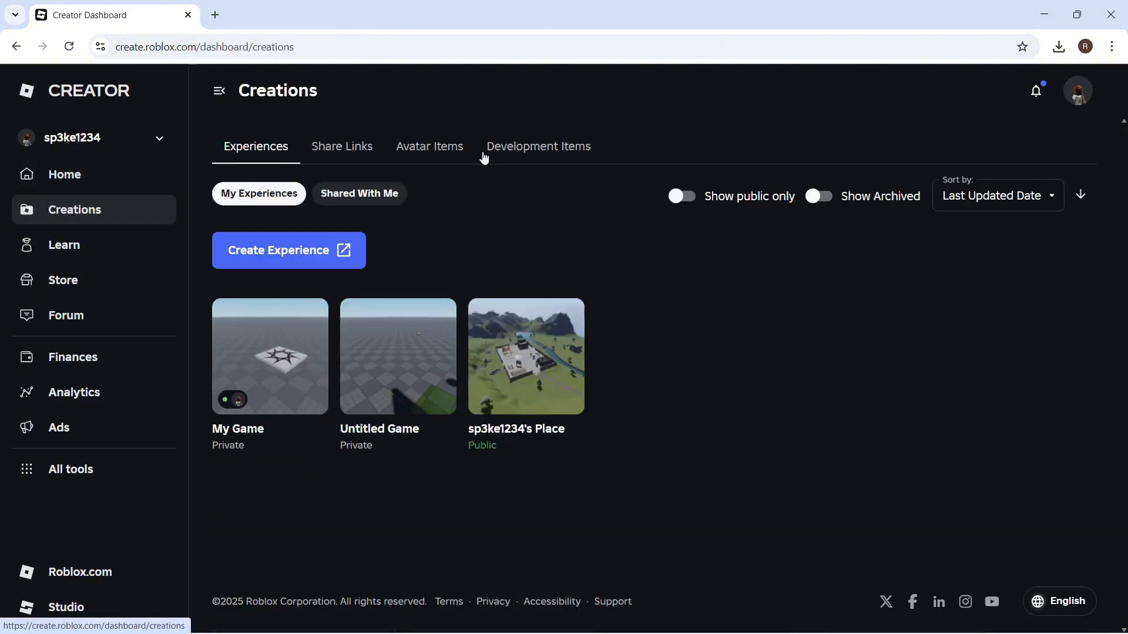
{"action": "left_click", "coordinate": [538, 147]}
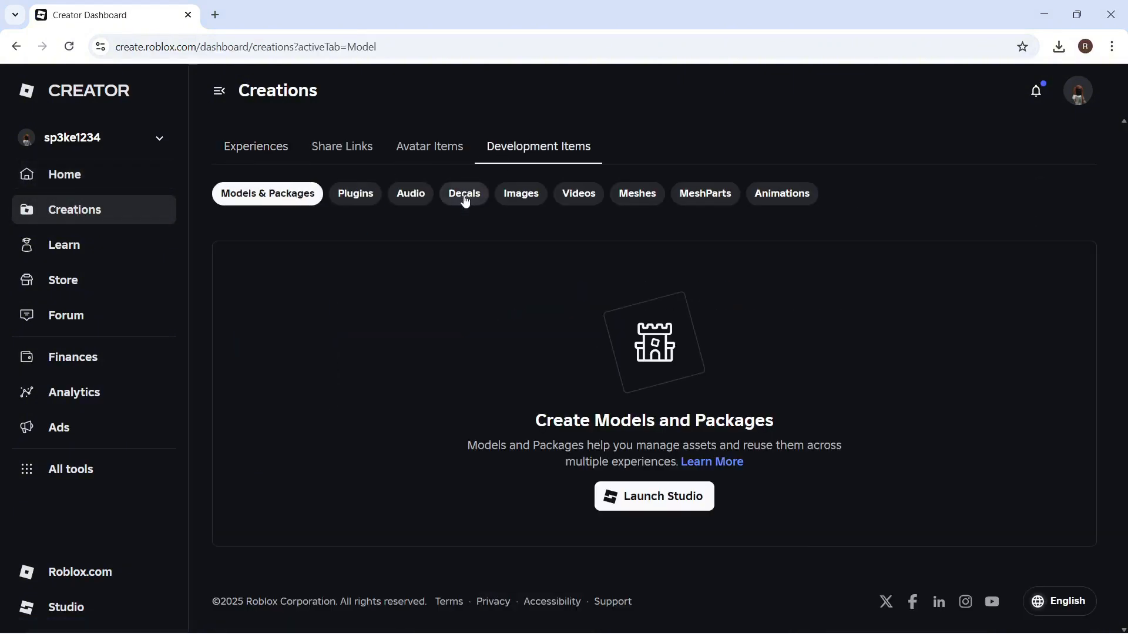
{"action": "left_click", "coordinate": [464, 193]}
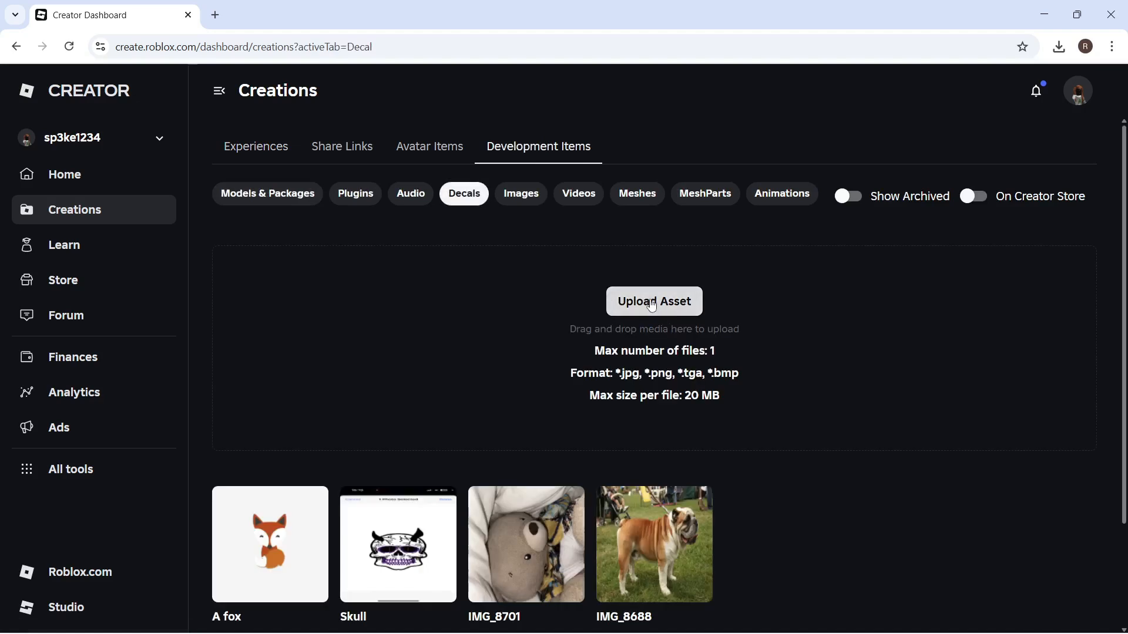
{"action": "left_click", "coordinate": [654, 301]}
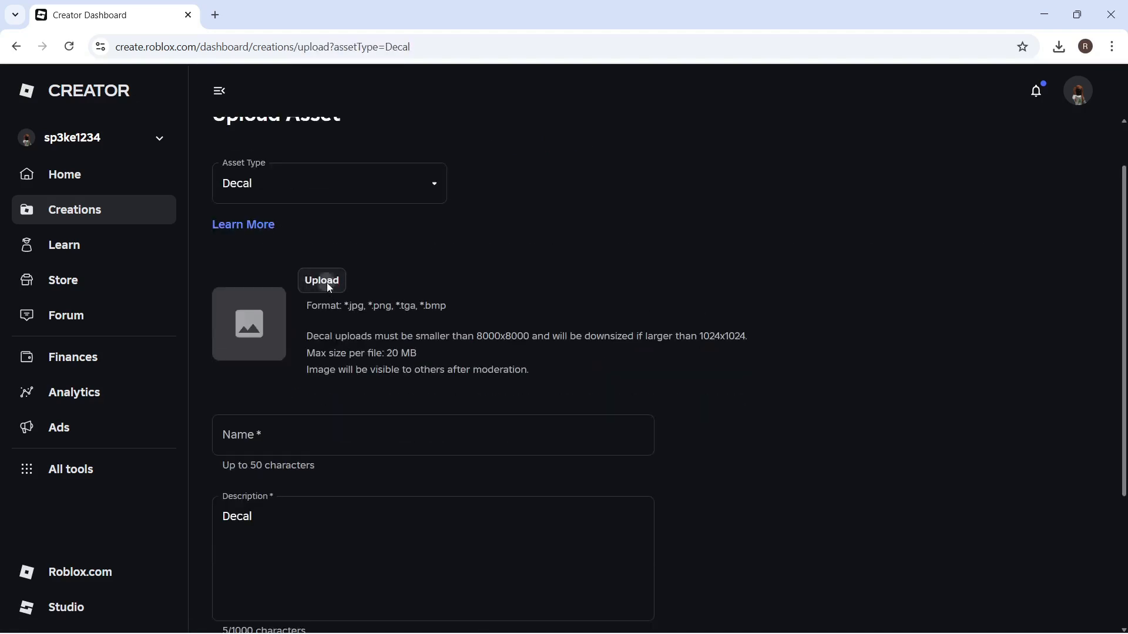
Upload yourfixguide.png as a new Decal asset
{"action": "left_click", "coordinate": [322, 280]}
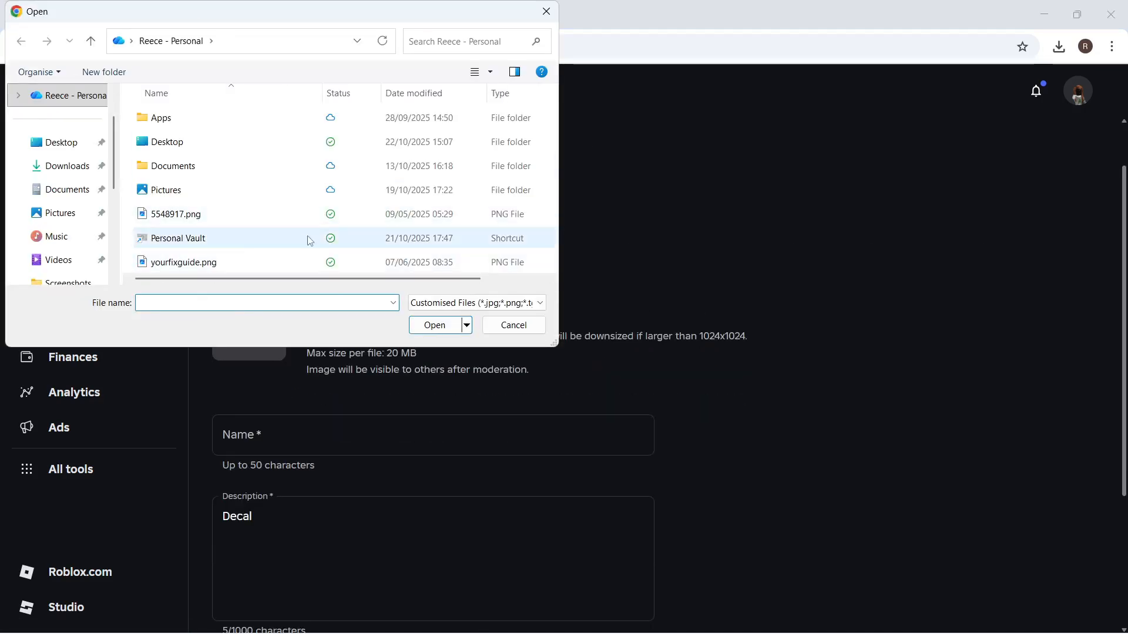
{"action": "left_click", "coordinate": [182, 262]}
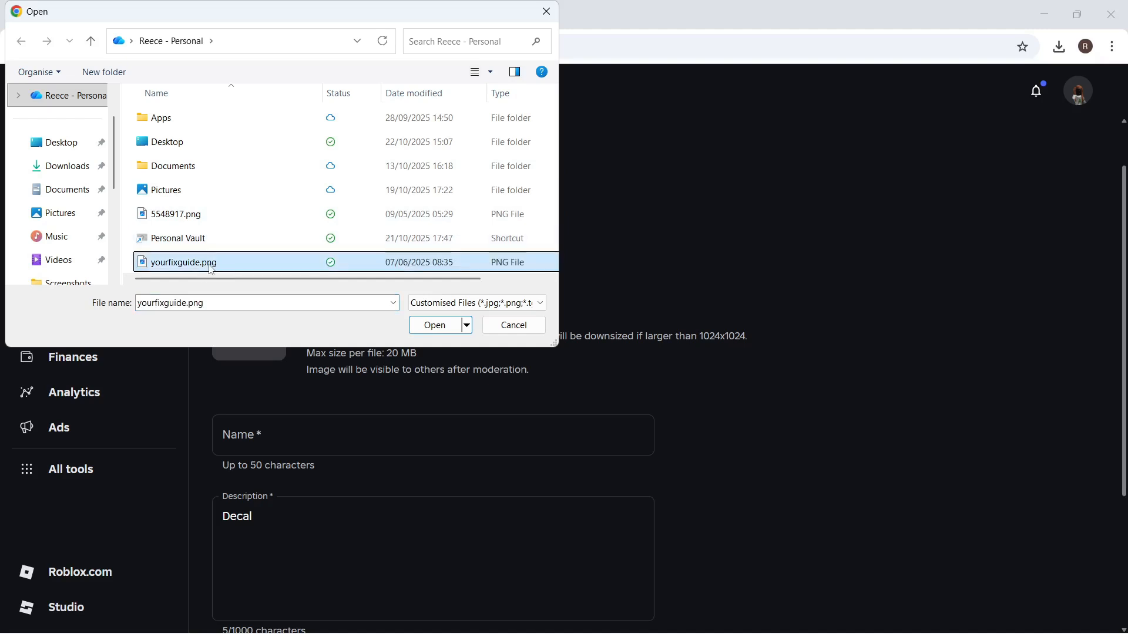
{"action": "left_click", "coordinate": [435, 325]}
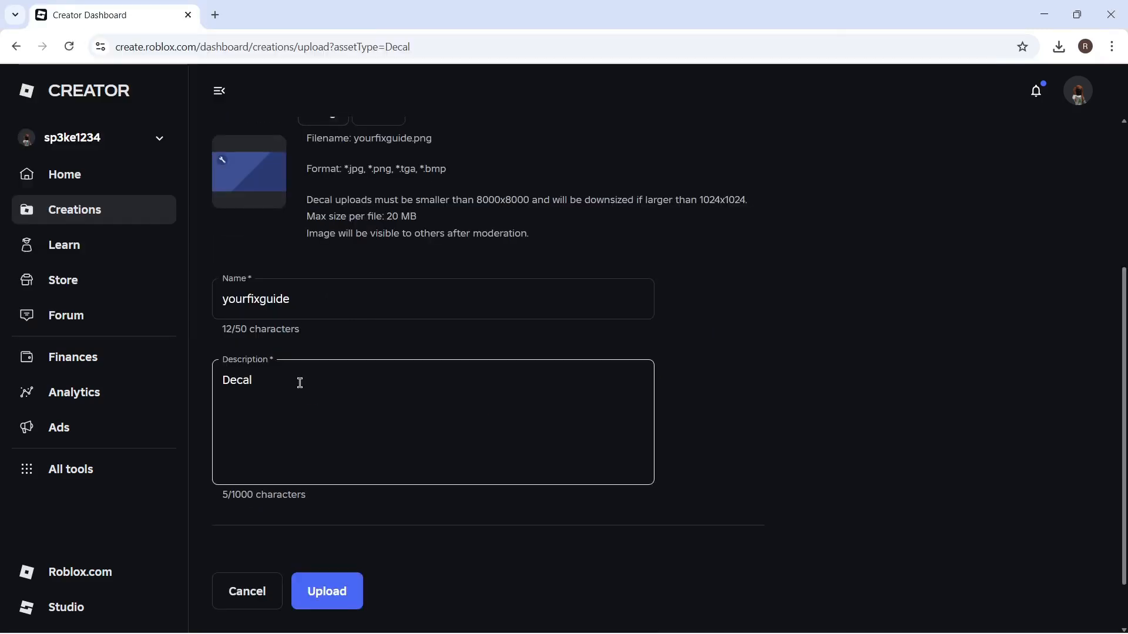
{"action": "scroll", "scroll_direction": "down", "scroll_amount": 3}
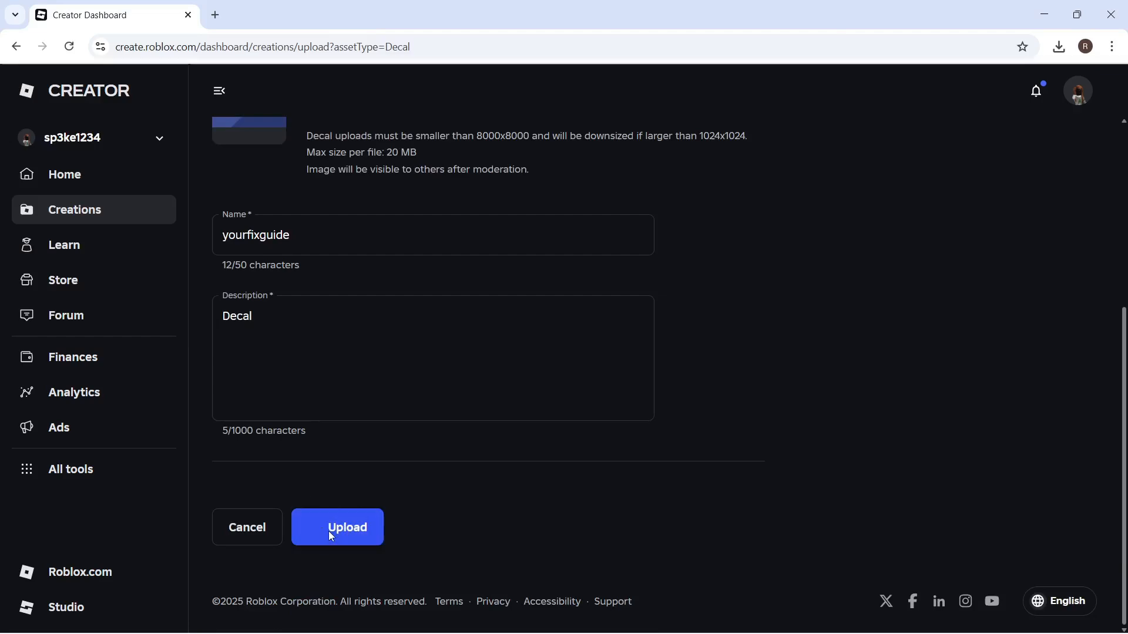
{"action": "left_click", "coordinate": [337, 527]}
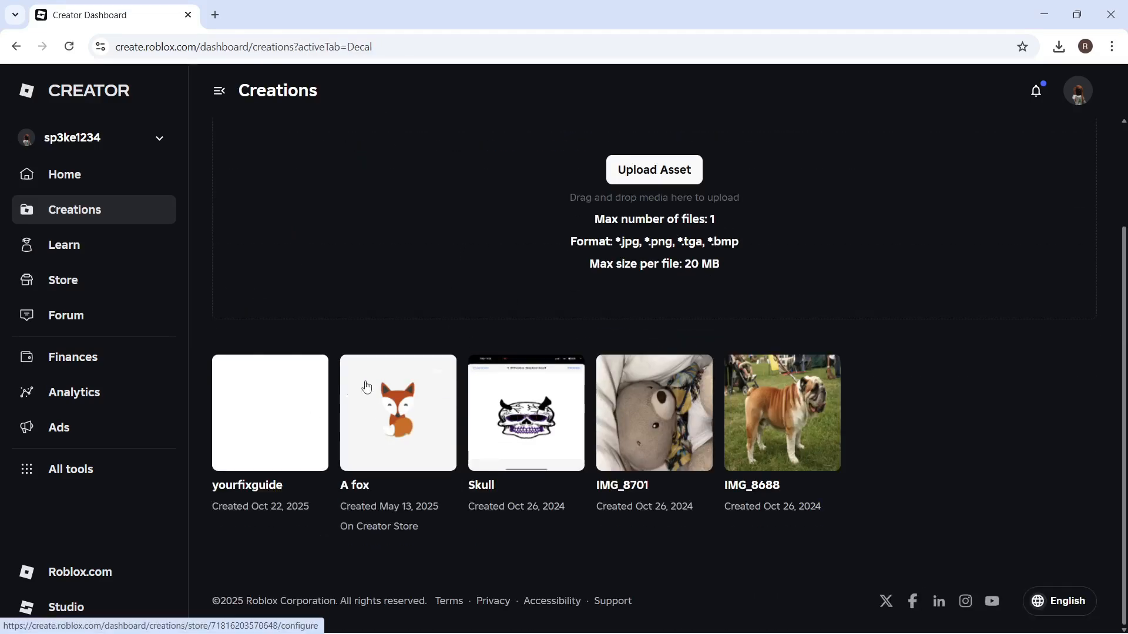
{"action": "mouse_move", "coordinate": [301, 414]}
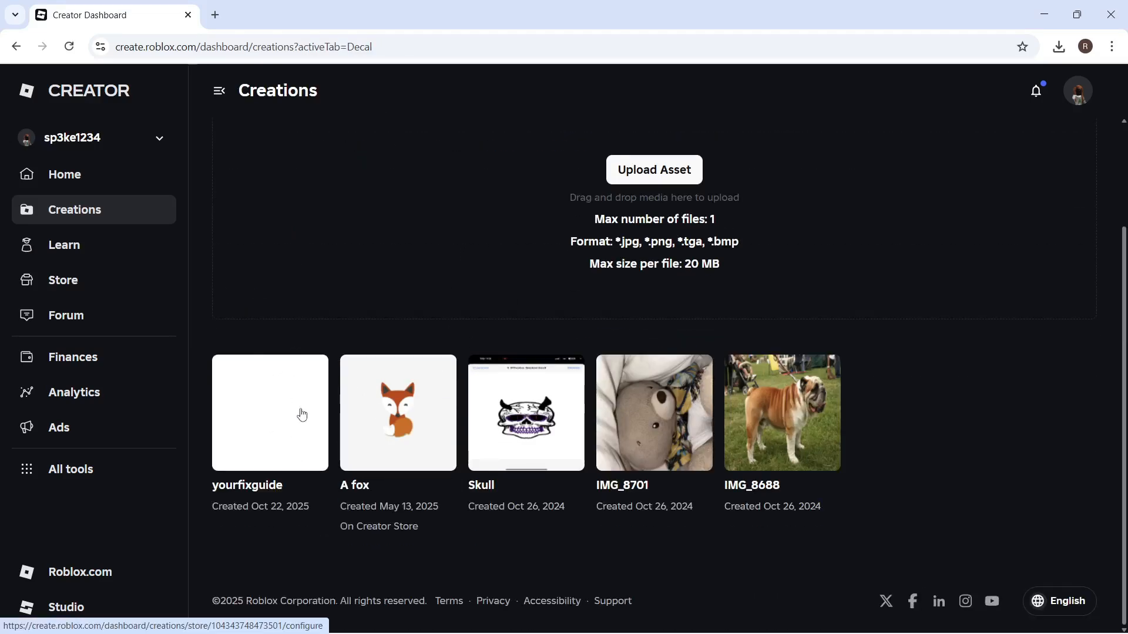
Copy the asset ID of the IMG_8688 decal from its card's options menu
{"action": "left_click", "coordinate": [70, 46]}
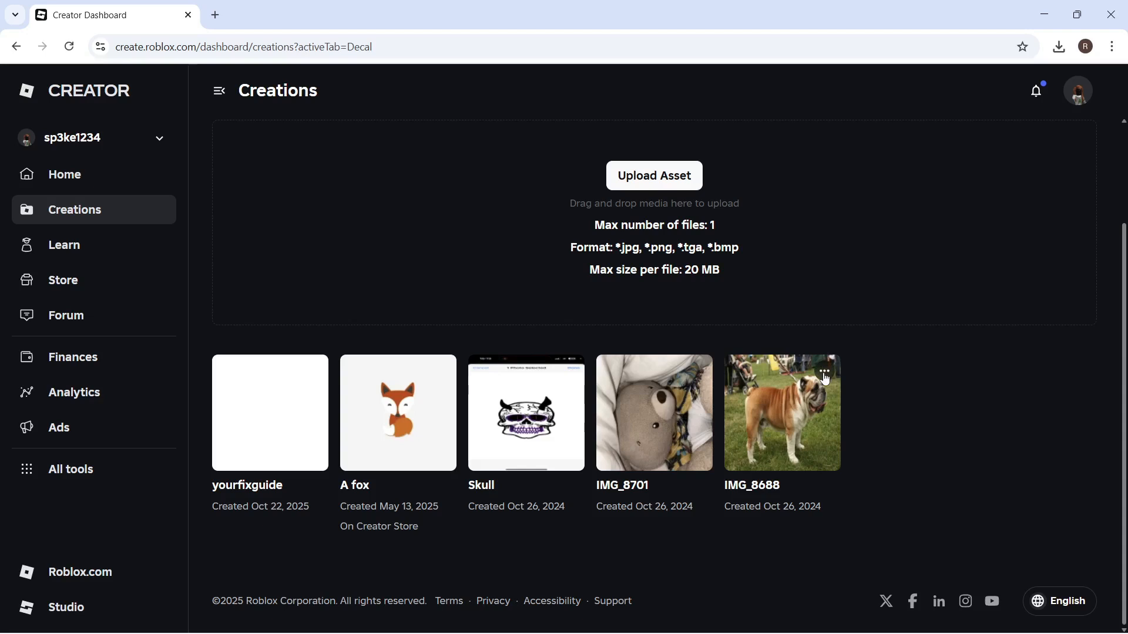
{"action": "left_click", "coordinate": [823, 373]}
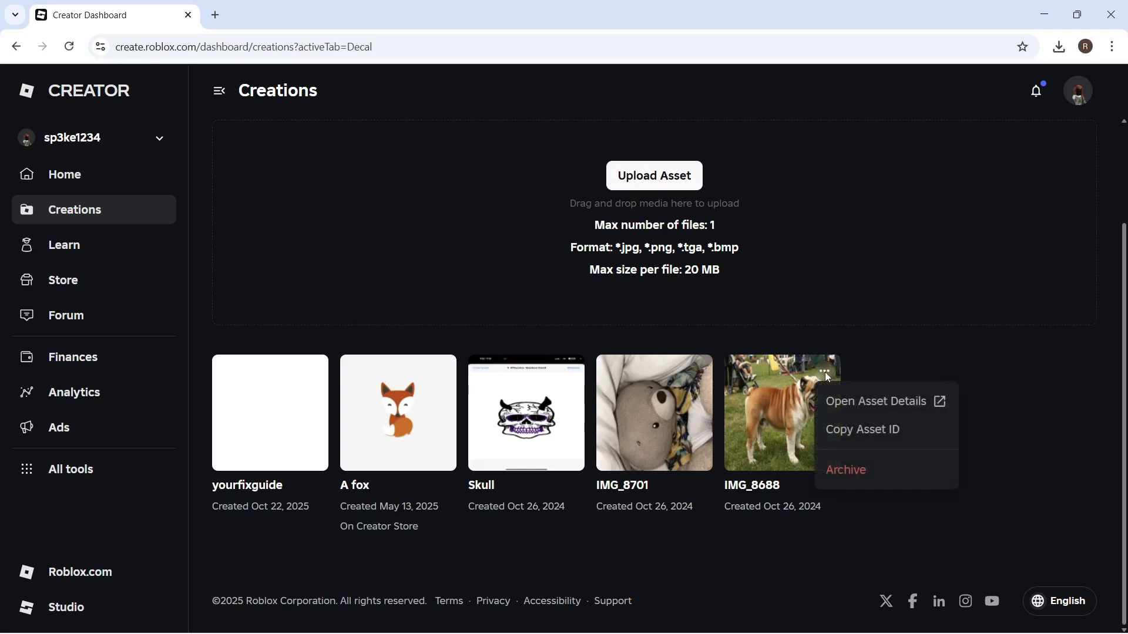
{"action": "mouse_move", "coordinate": [875, 432]}
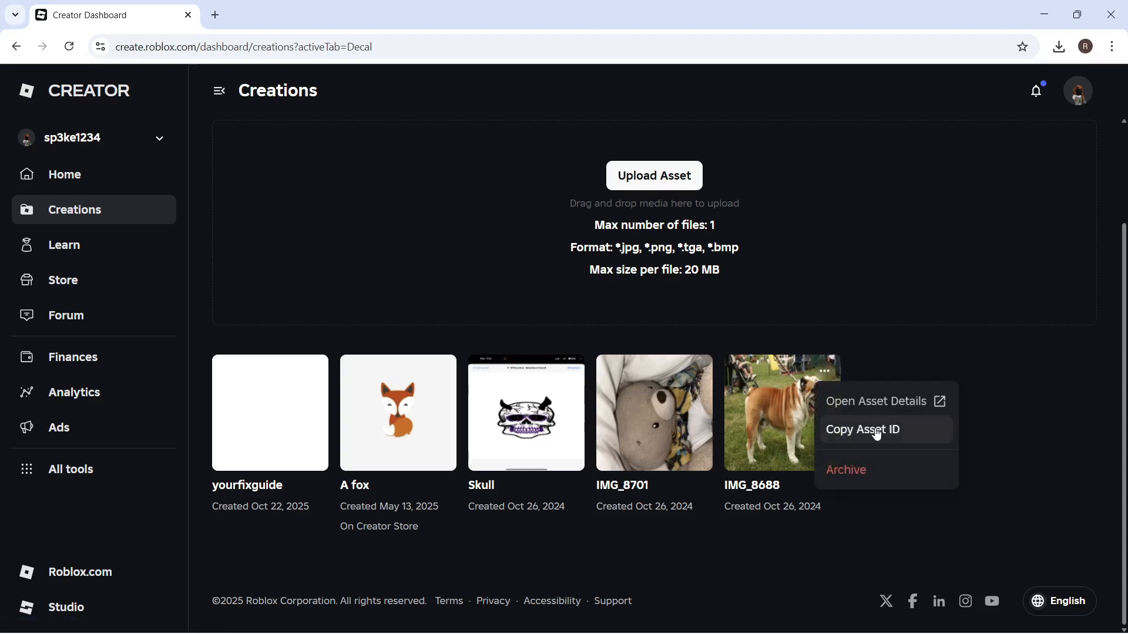
{"action": "left_click", "coordinate": [862, 429]}
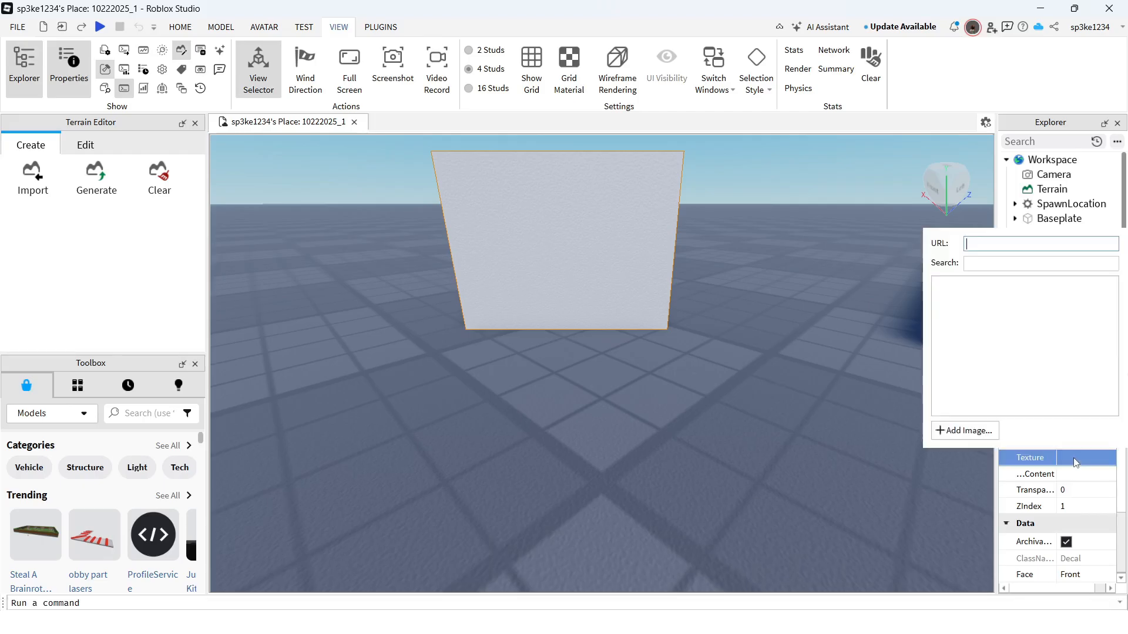
{"action": "type", "text": "82154105757486"}
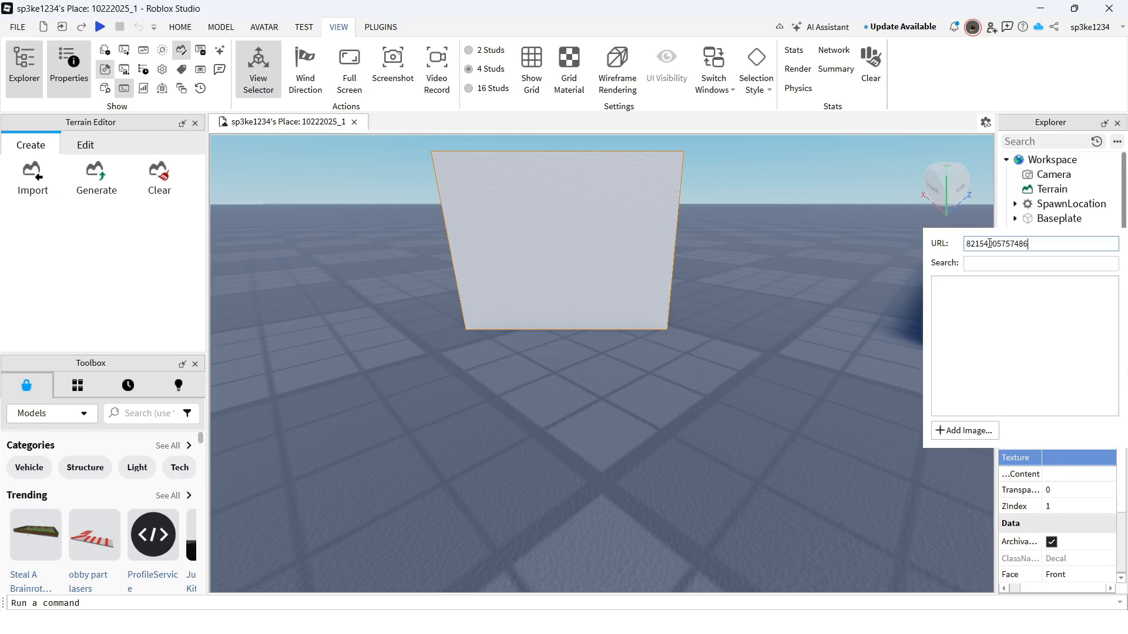